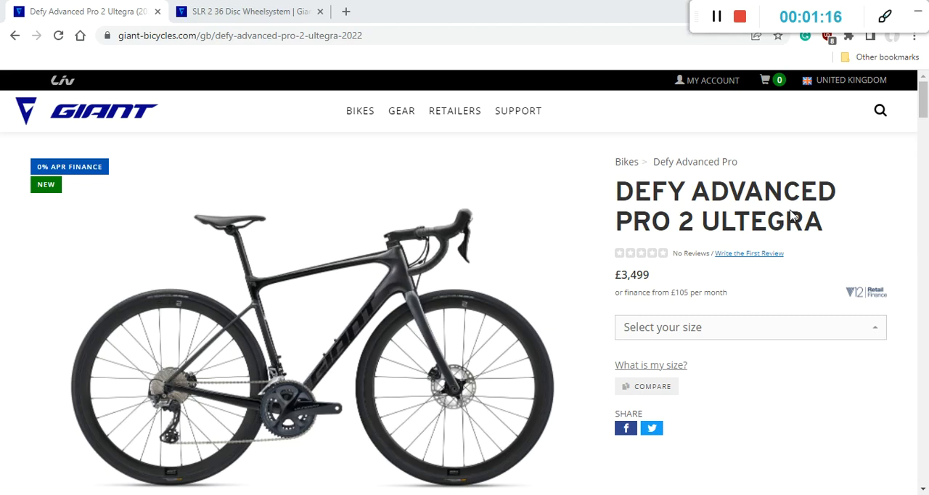
mouse_move(316, 401)
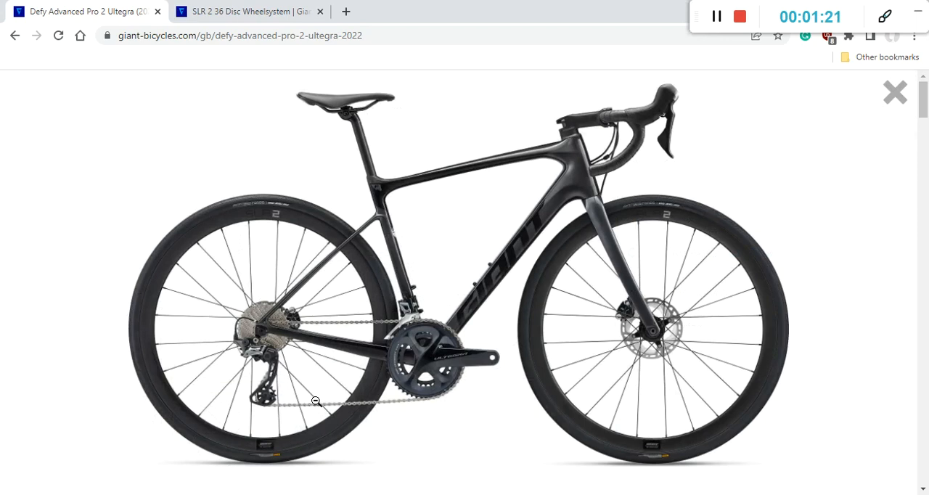
mouse_move(894, 94)
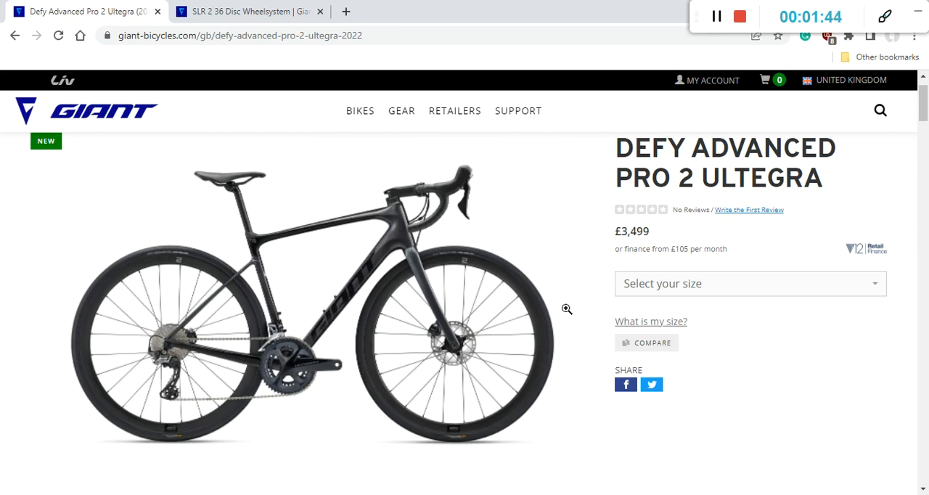
Step: Scroll past the key performance factors to the specs table showing sizes XS–XL and Shimano Ultegra 11-speed
scroll(down, 3)
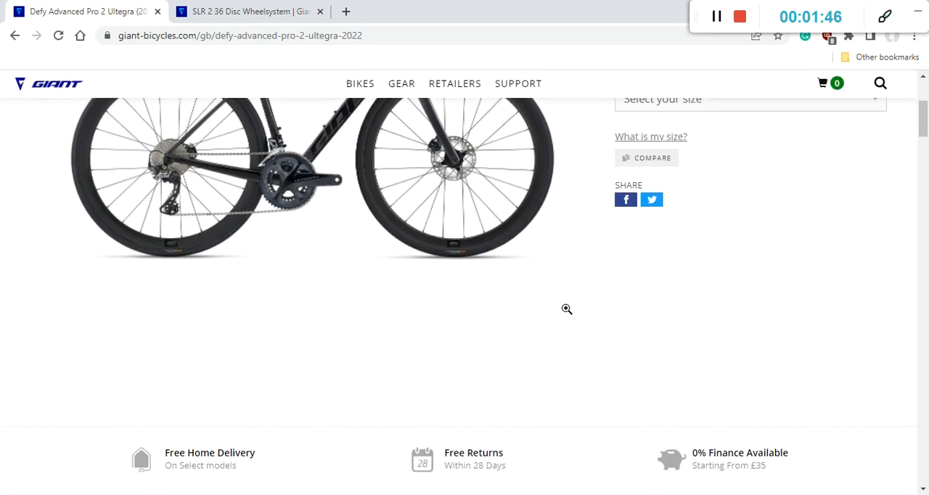
scroll(down, 3)
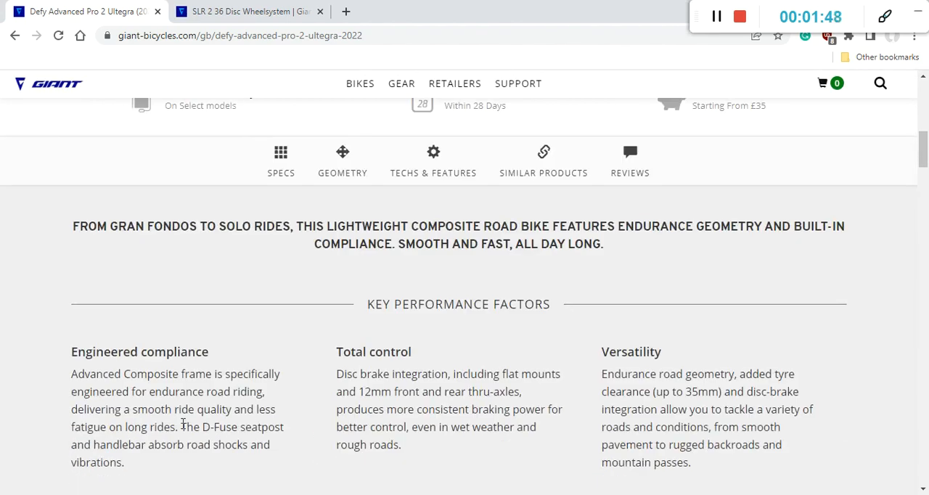
scroll(down, 3)
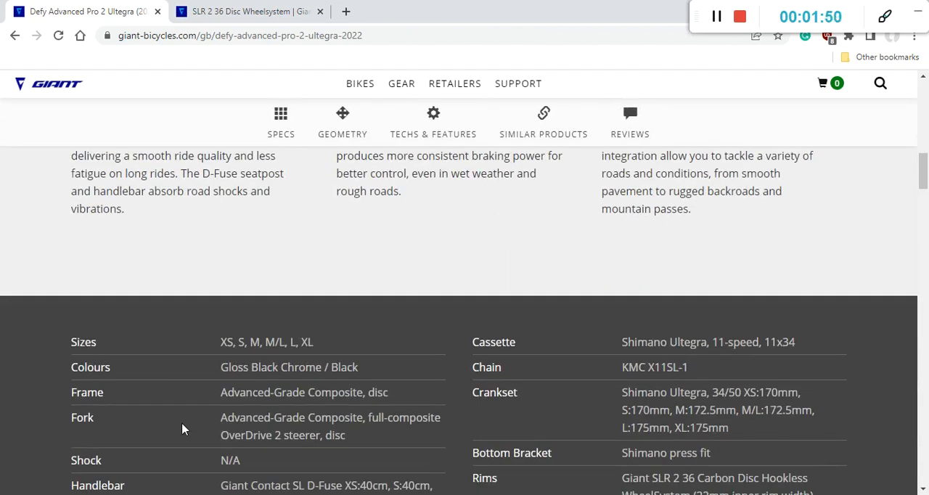
scroll(down, 3)
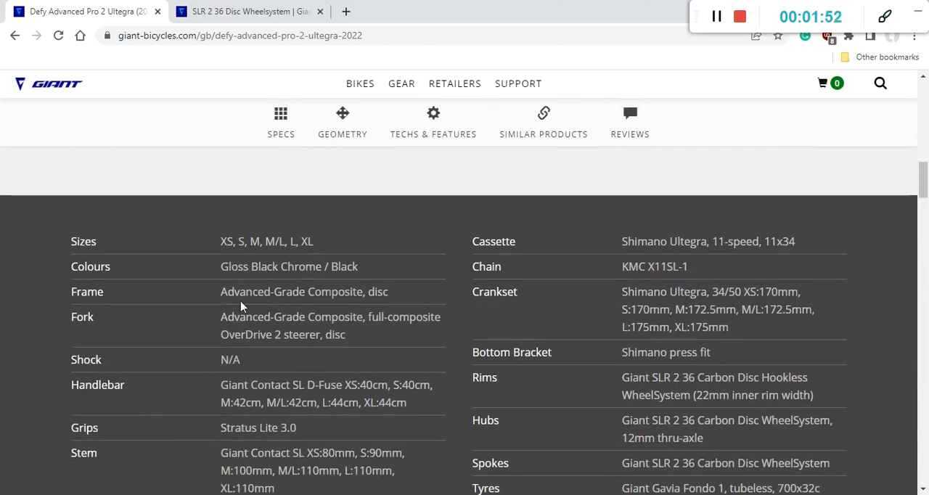
scroll(down, 3)
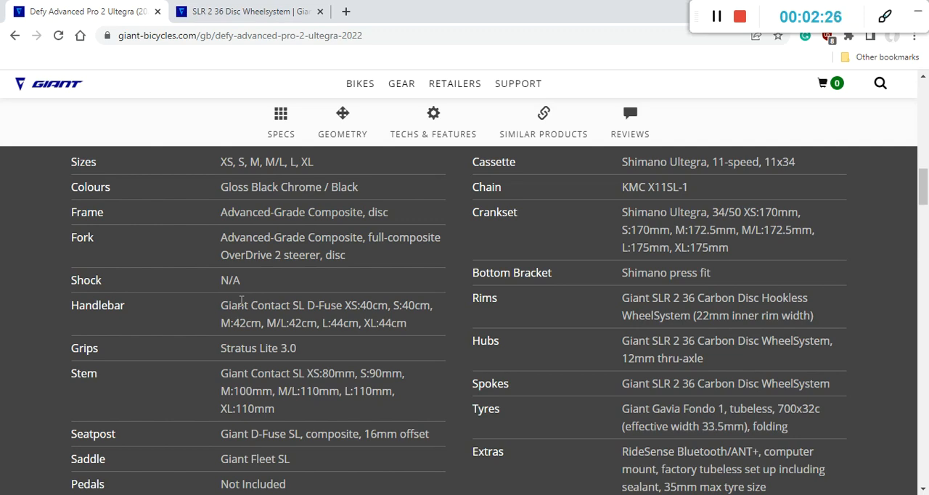
mouse_move(145, 322)
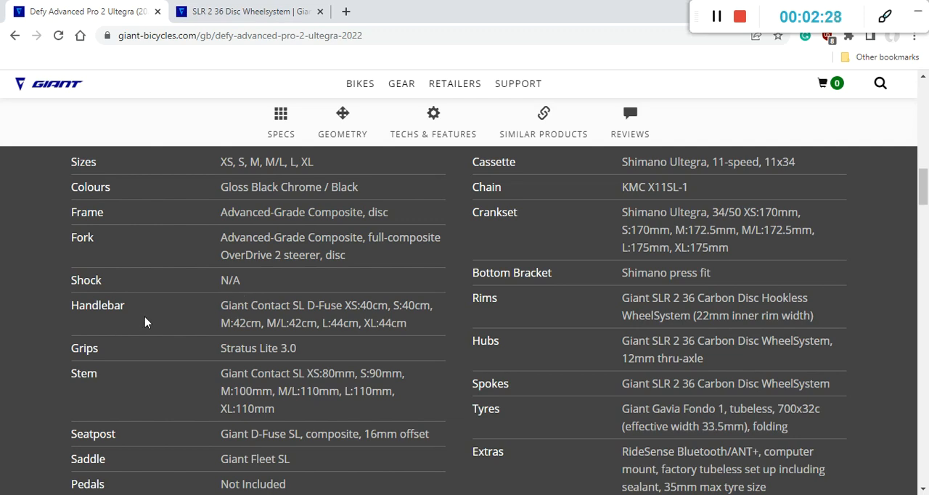
Step: Scroll further to the Shimano Ultegra 2x11 shifters, Giant Fleet SL saddle and weight notes
scroll(down, 3)
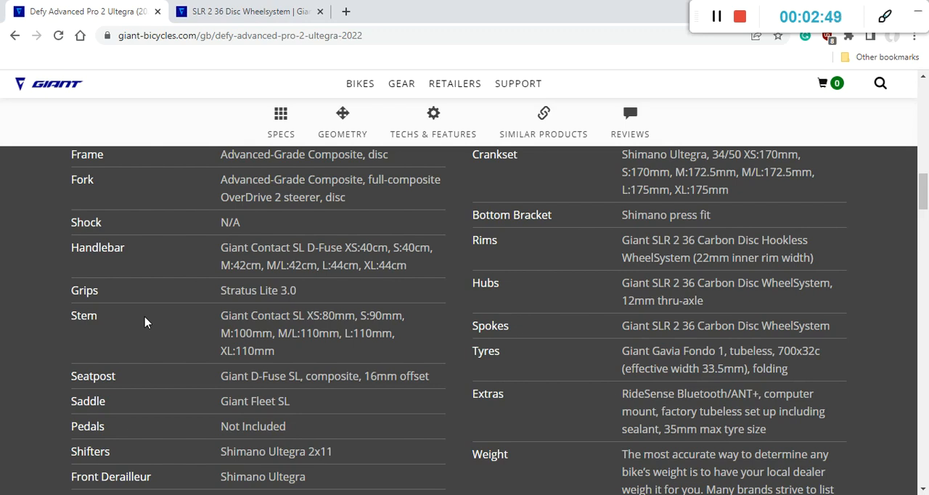
mouse_move(38, 331)
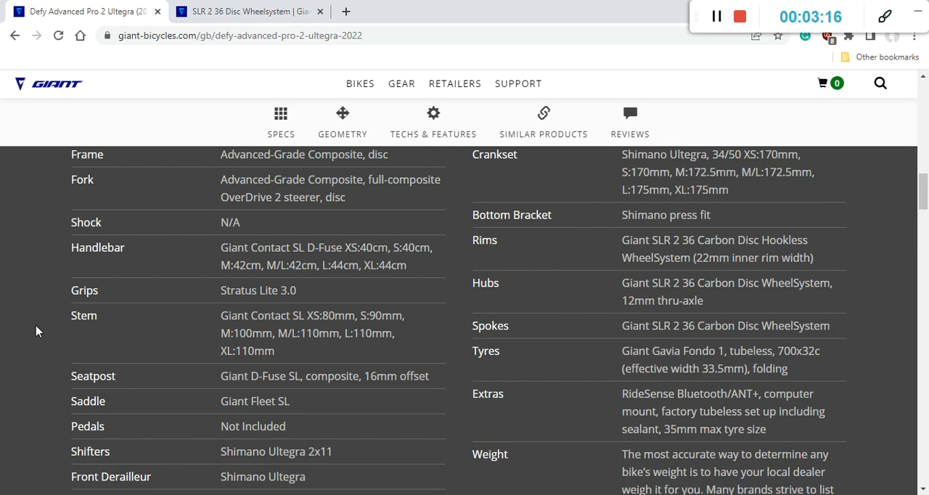
scroll(down, 3)
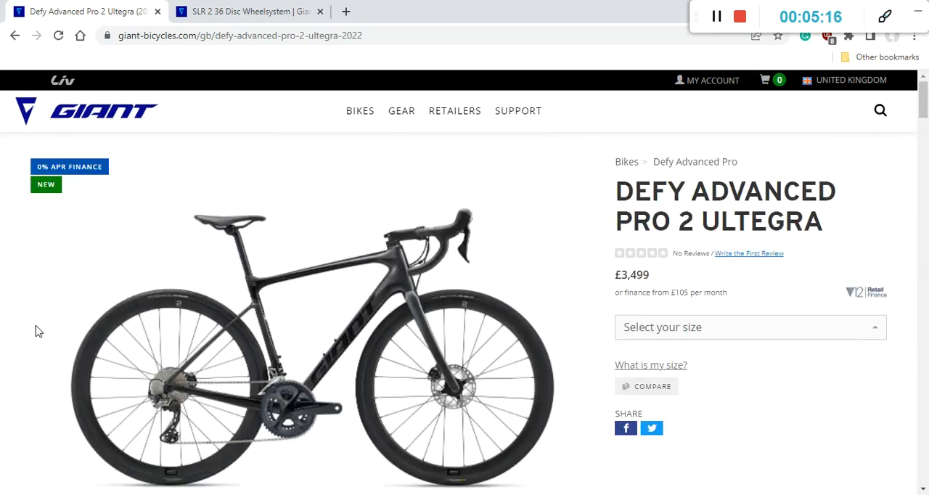
mouse_move(169, 378)
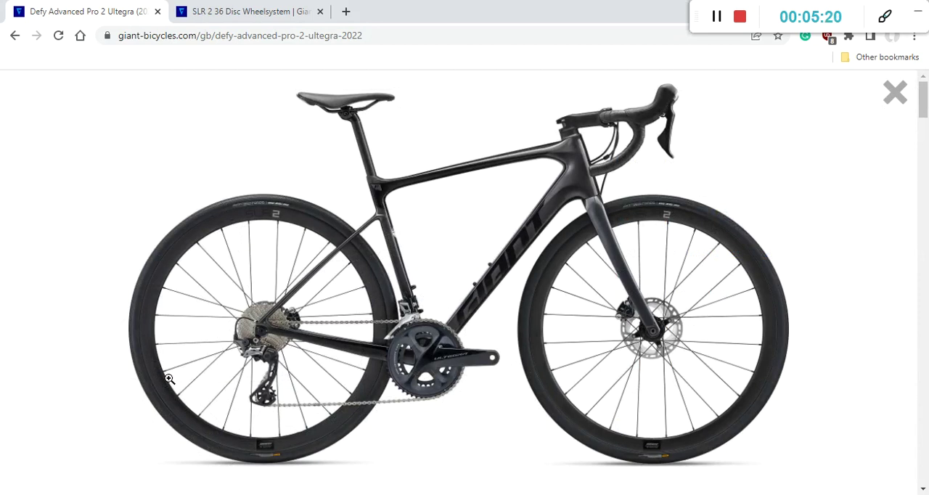
mouse_move(264, 302)
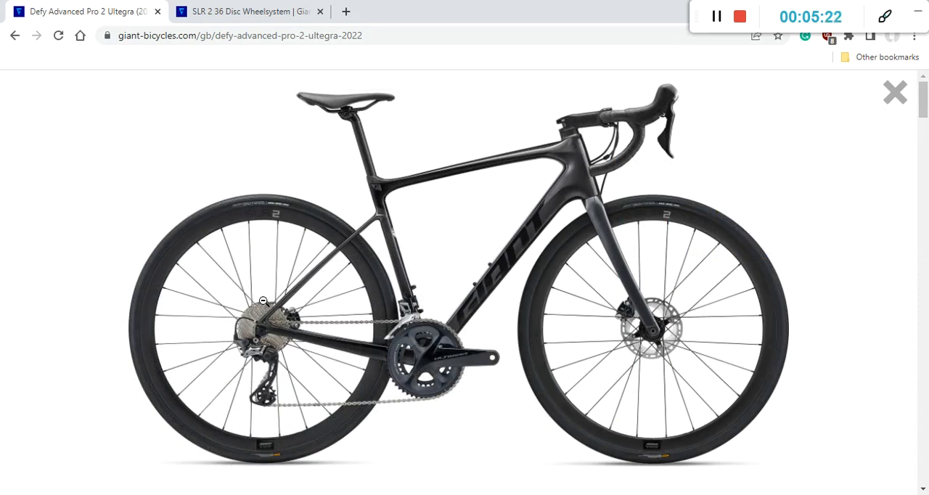
mouse_move(241, 339)
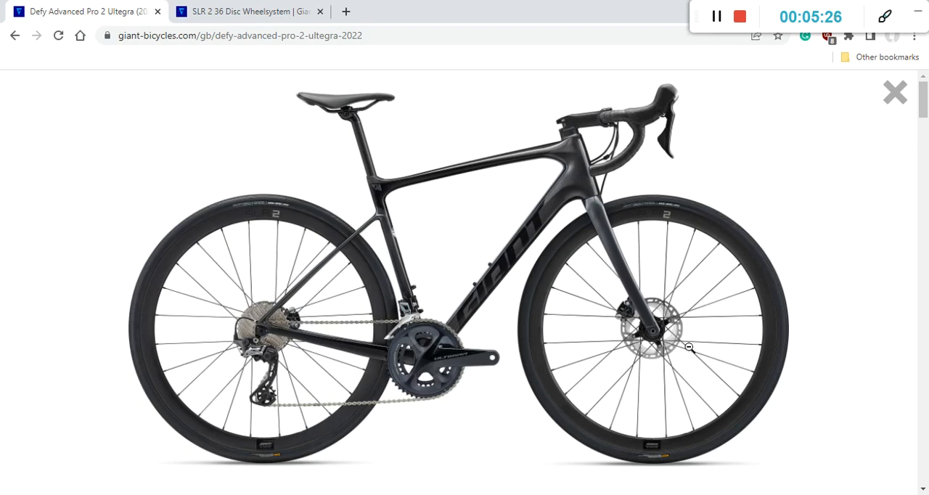
mouse_move(658, 332)
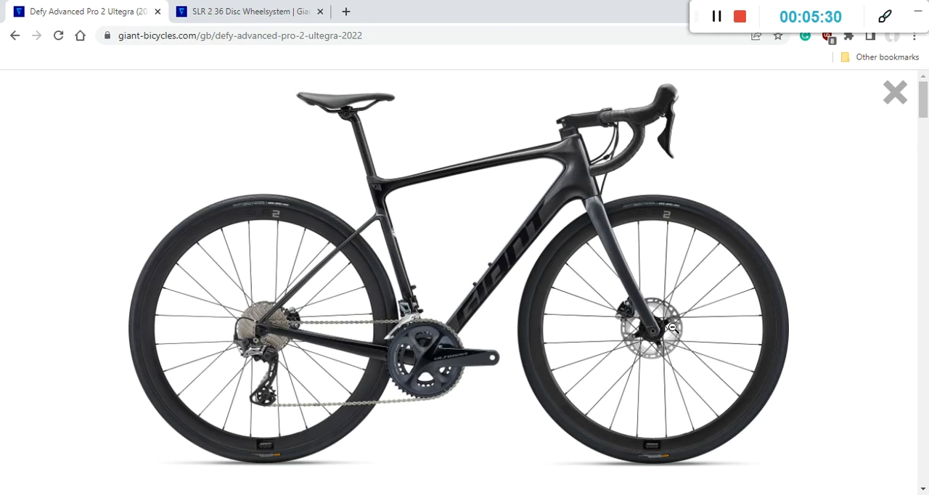
mouse_move(863, 134)
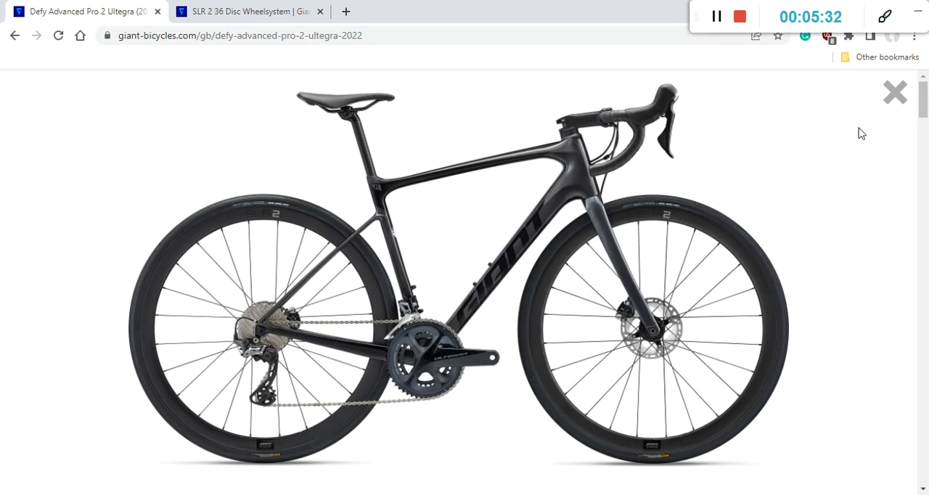
mouse_move(895, 93)
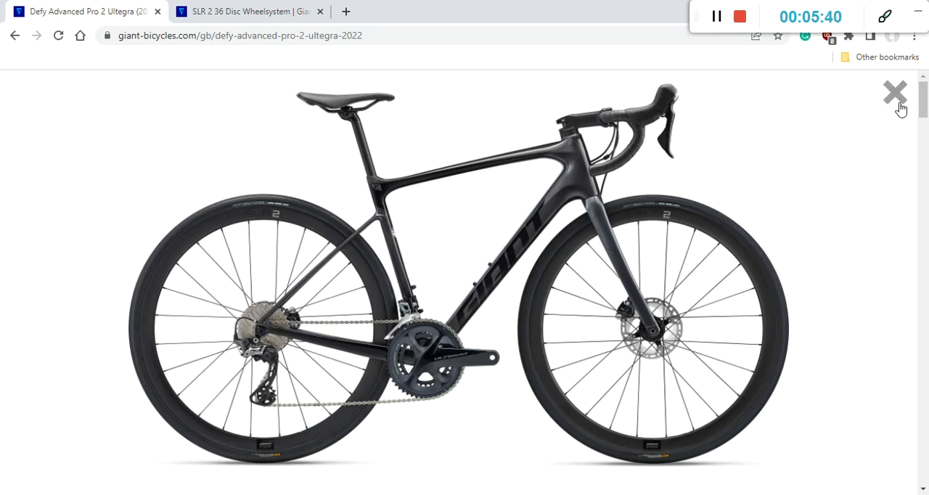
Step: Close the enlarged bike photo, returning to the product page's specifications section
click(894, 93)
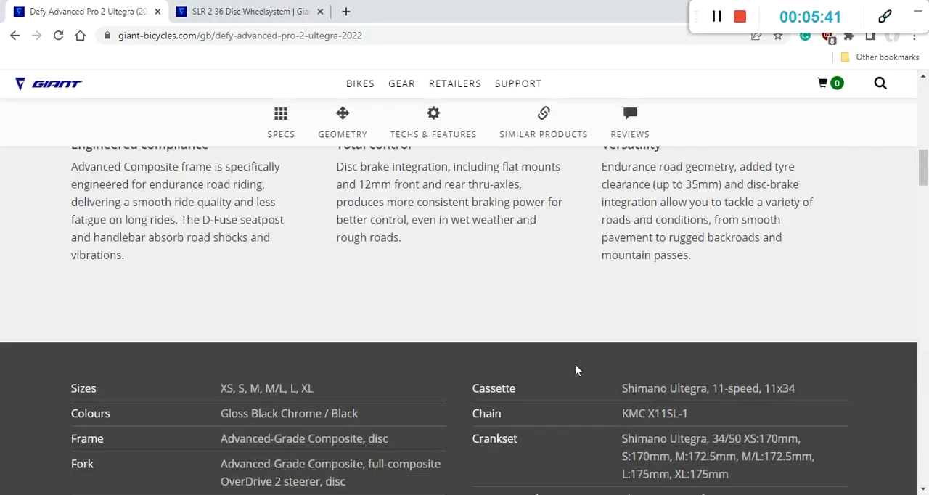
scroll(down, 3)
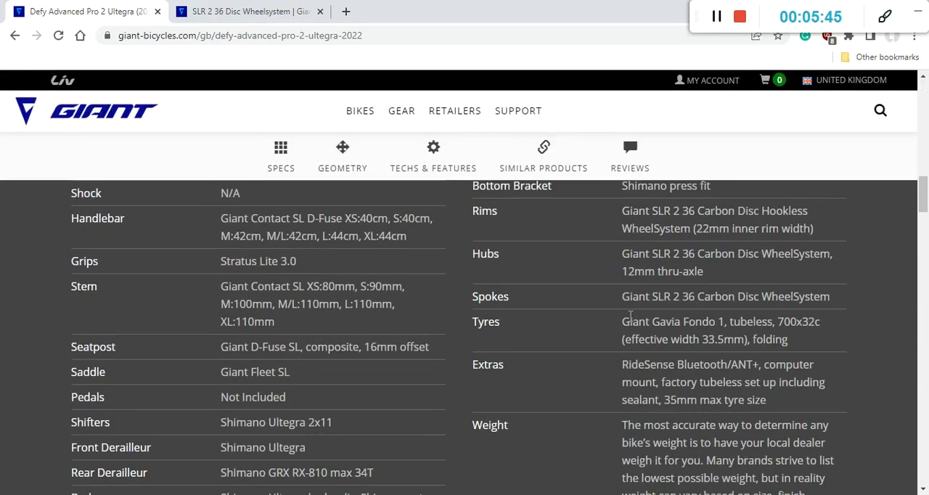
scroll(up, 3)
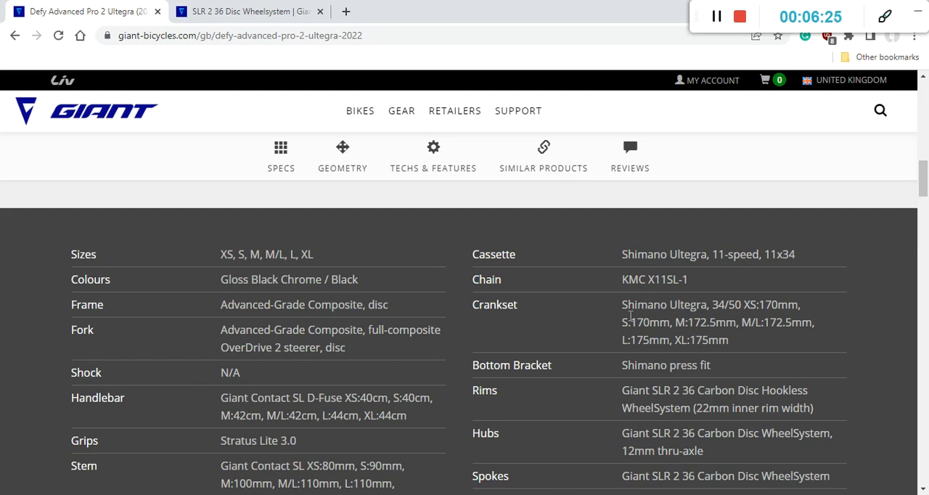
scroll(down, 3)
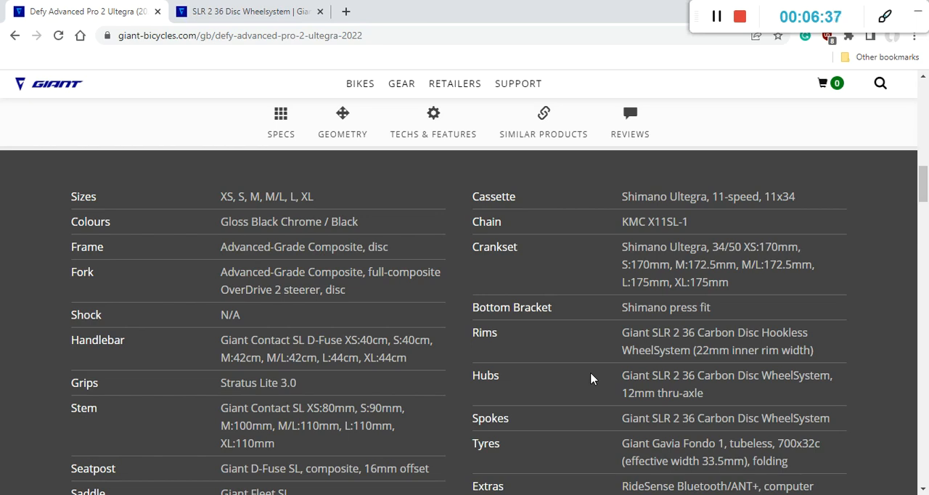
scroll(down, 3)
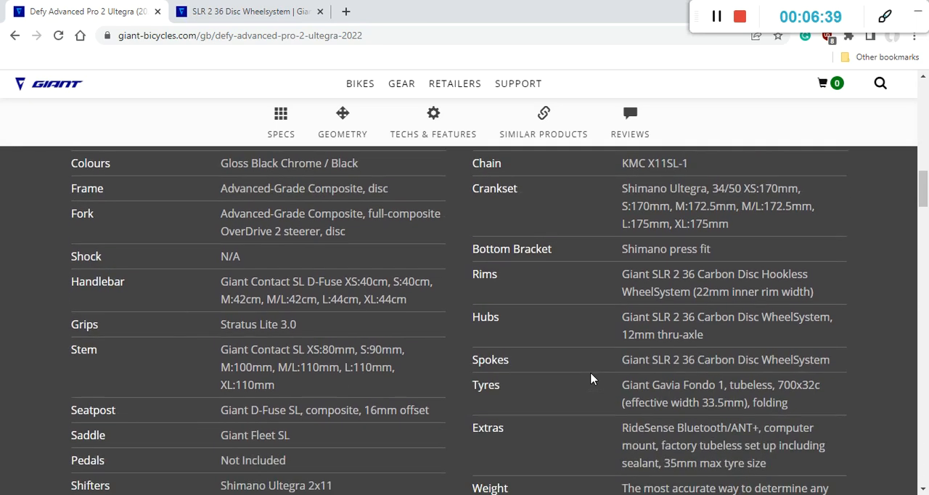
mouse_move(466, 299)
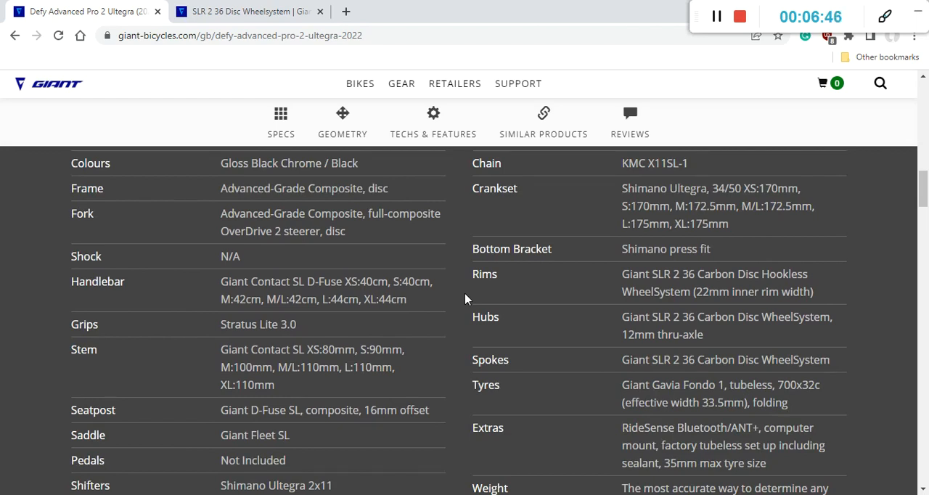
Step: Switch to the SLR 2 36 Disc WheelSystem page and scroll to its specifications: carbon hookless rims, 36mm height
click(247, 12)
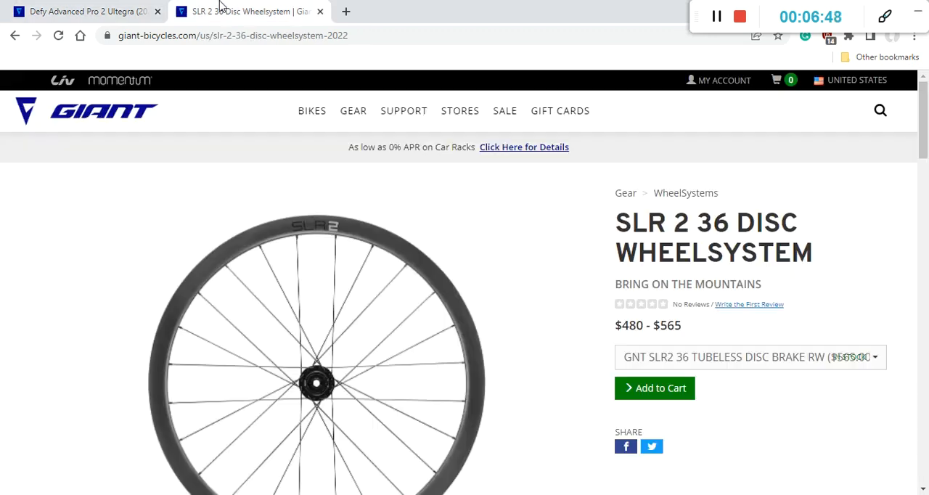
mouse_move(581, 280)
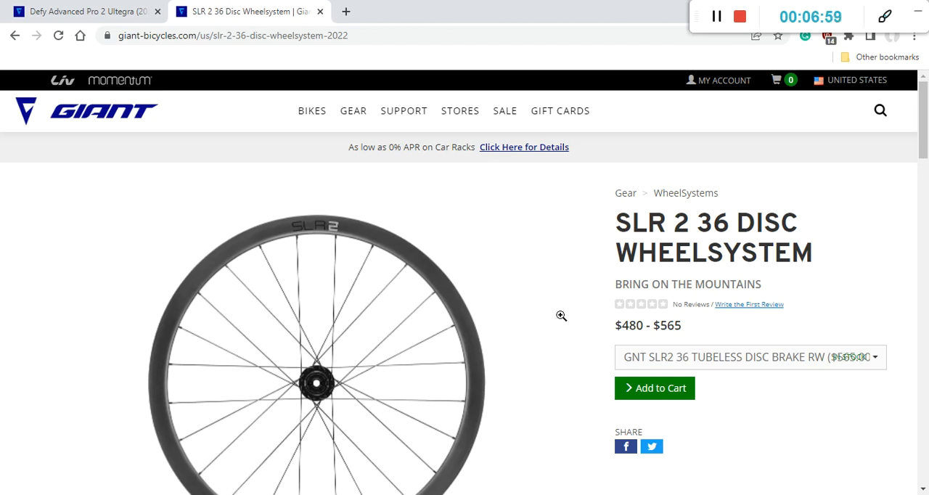
scroll(down, 3)
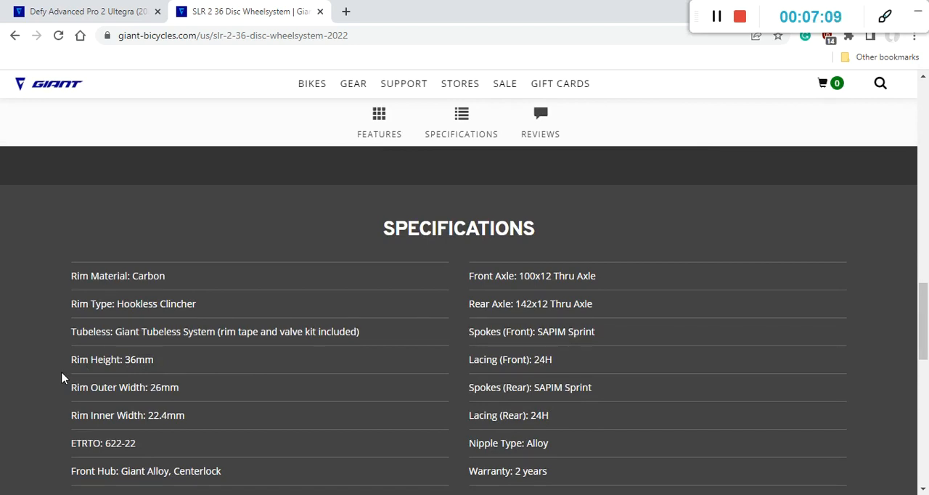
Step: Scroll through the wheelset specs down to Reviews, including 1535g weight, then return to the Defy page
scroll(down, 3)
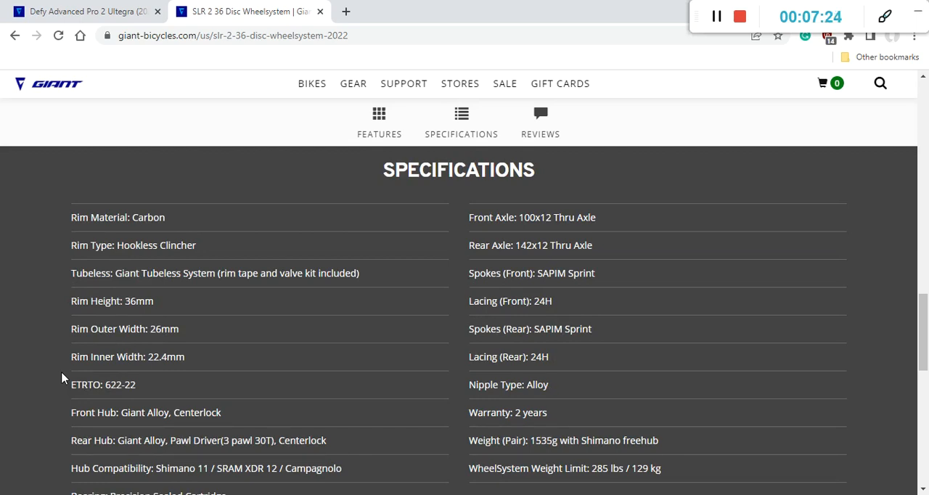
scroll(down, 3)
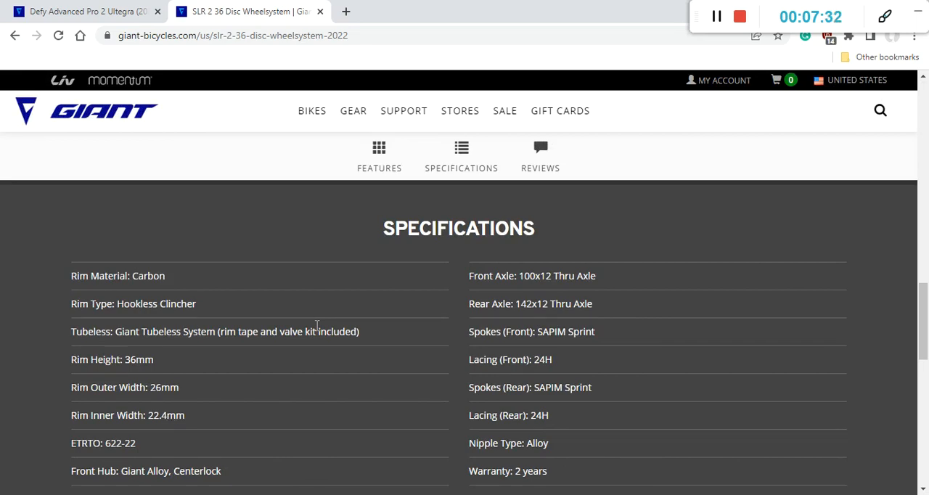
scroll(down, 3)
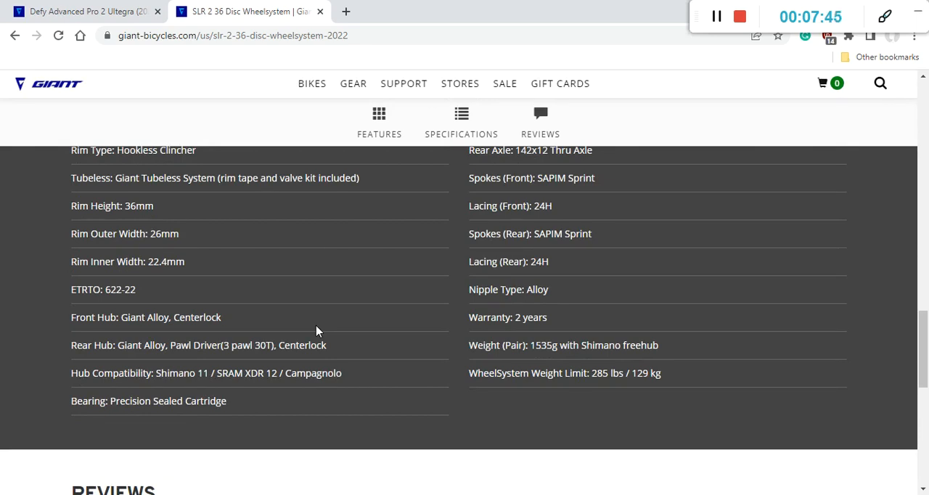
click(87, 12)
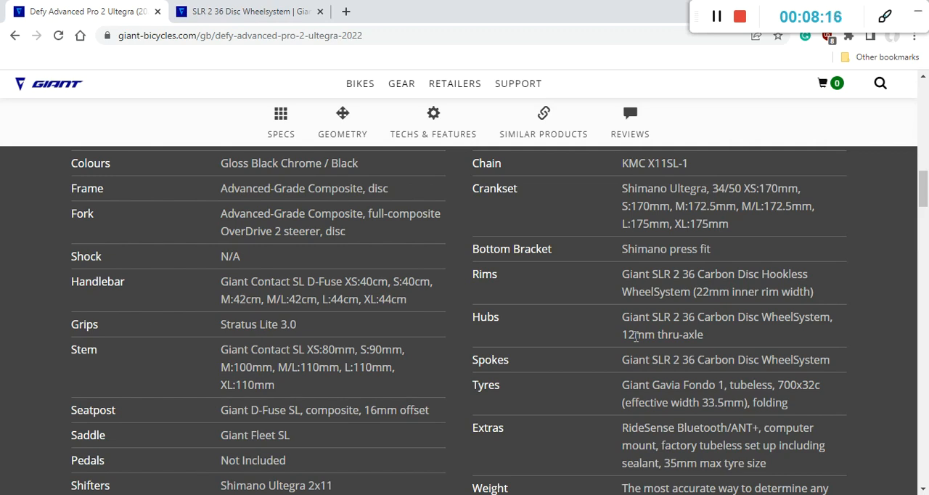
mouse_move(623, 368)
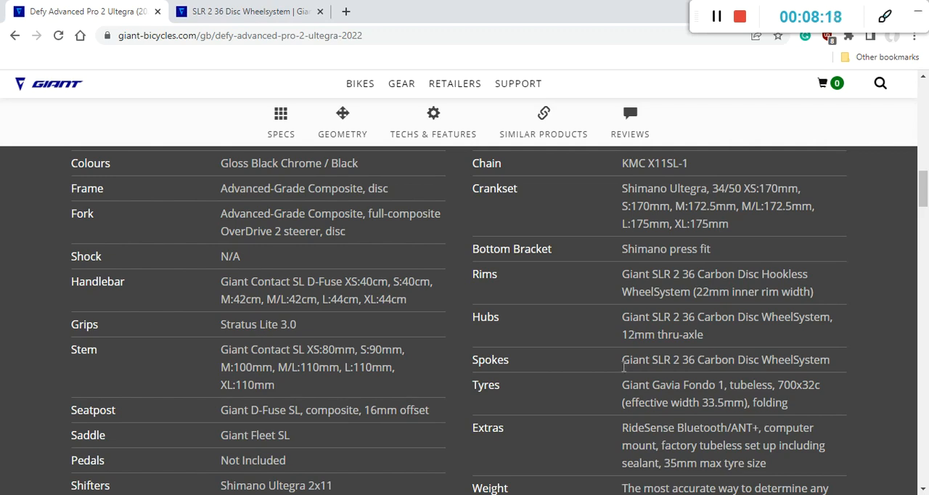
scroll(down, 3)
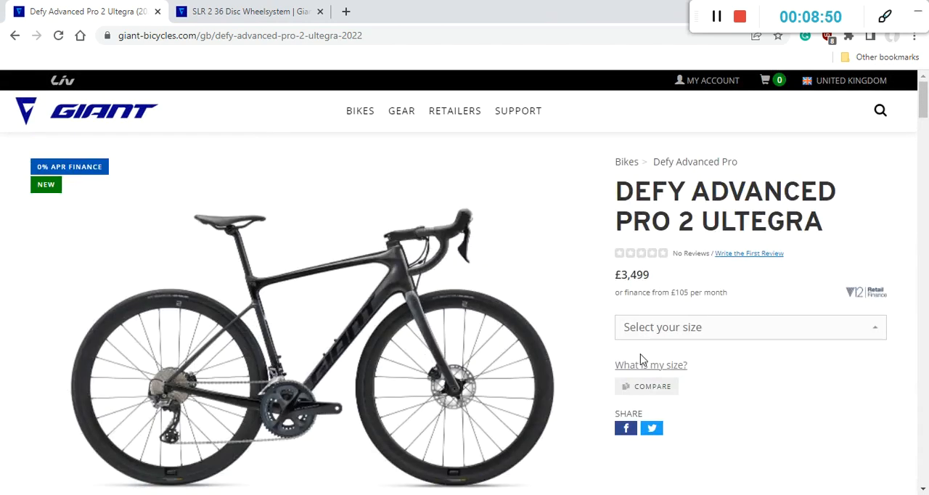
mouse_move(613, 249)
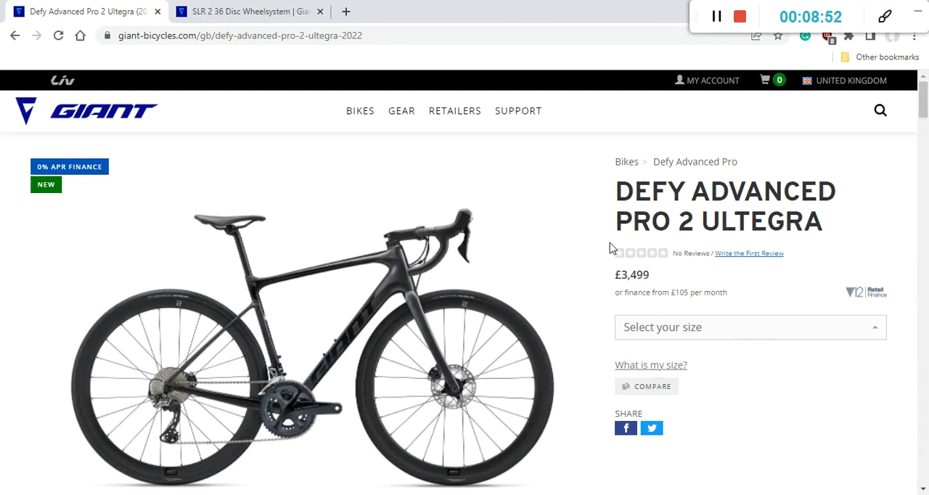